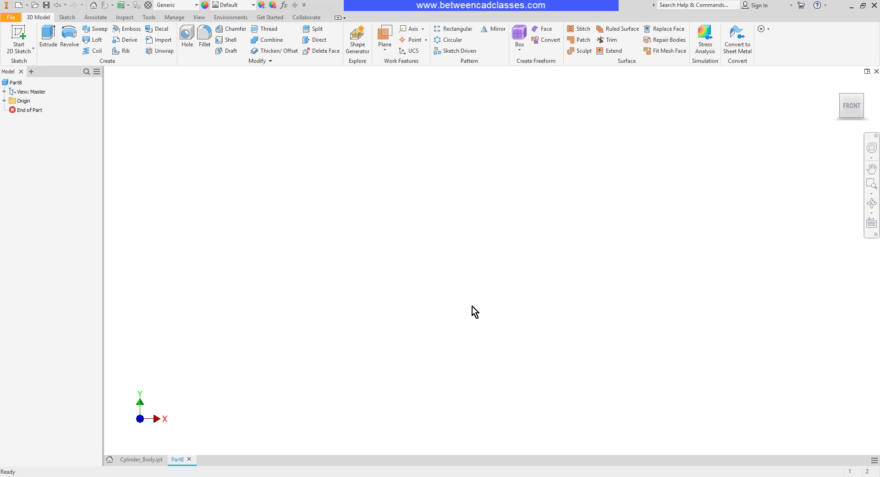
mouse_move(47, 67)
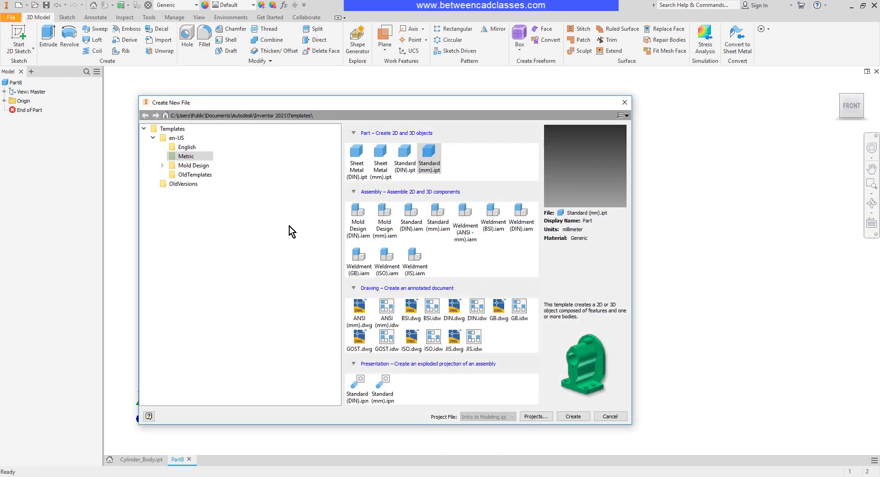
mouse_move(478, 277)
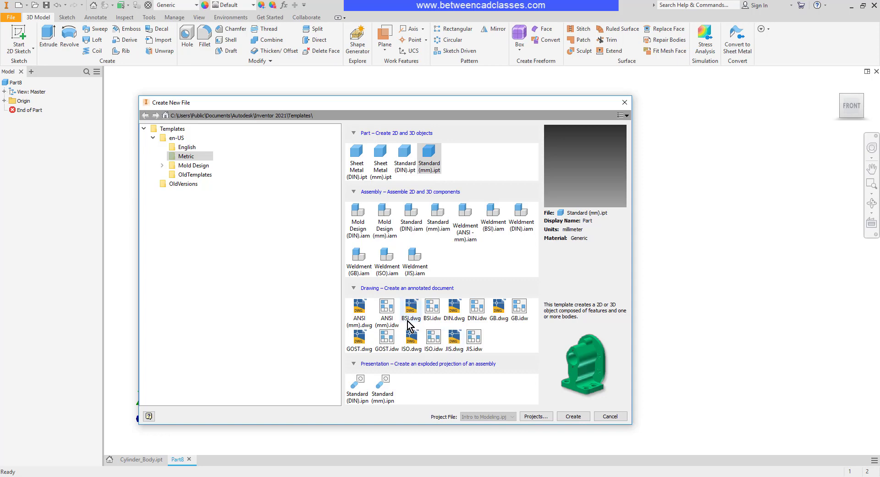
mouse_move(390, 315)
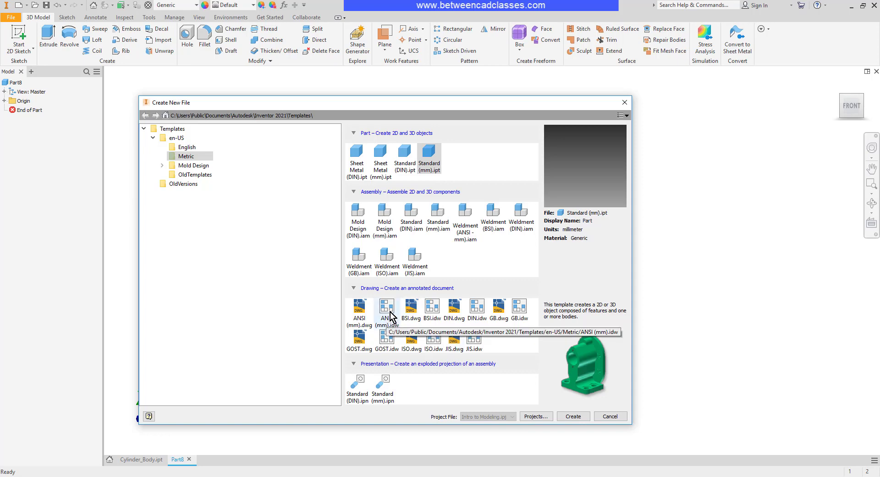
mouse_move(389, 308)
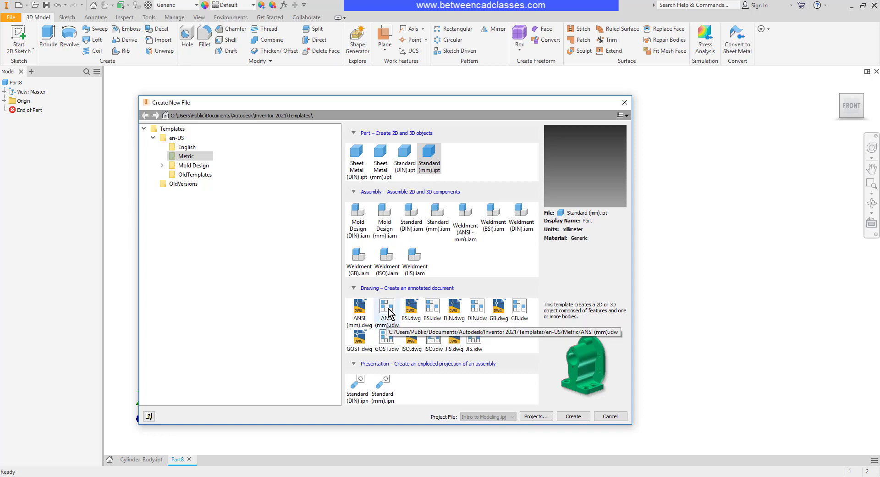
Choose the metric ANSI (mm).dwg drawing template in the New File dialog.
click(386, 306)
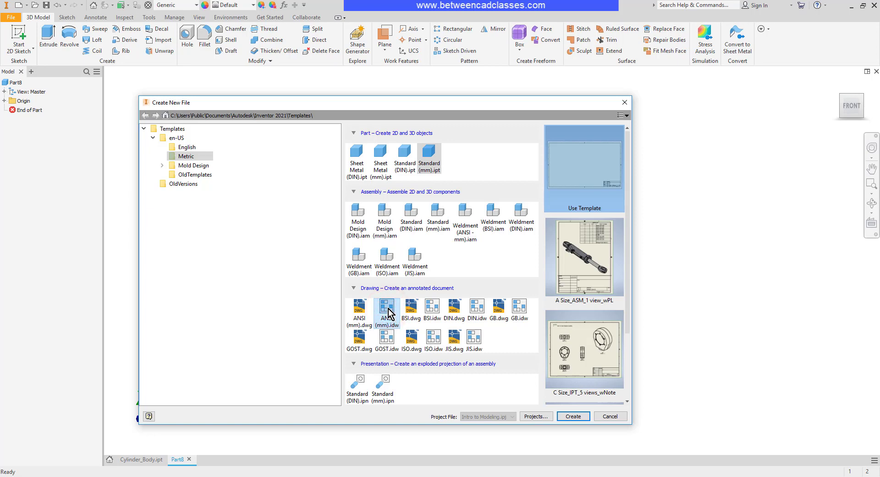
click(357, 308)
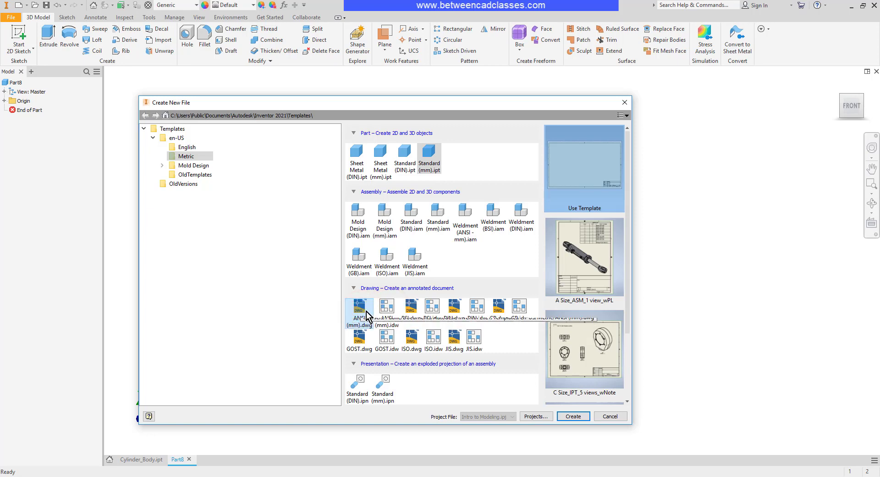
mouse_move(366, 317)
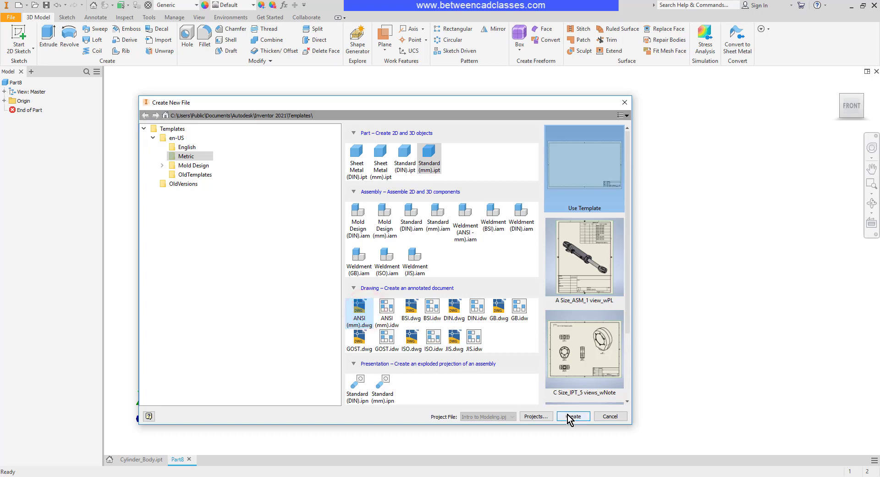
Create the drawing and inspect Sheet:1 with its default border and title block.
click(573, 416)
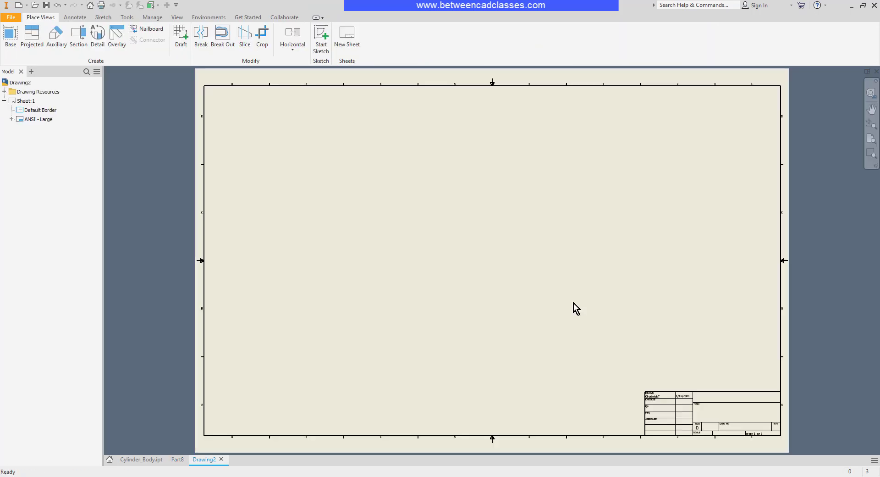
mouse_move(541, 314)
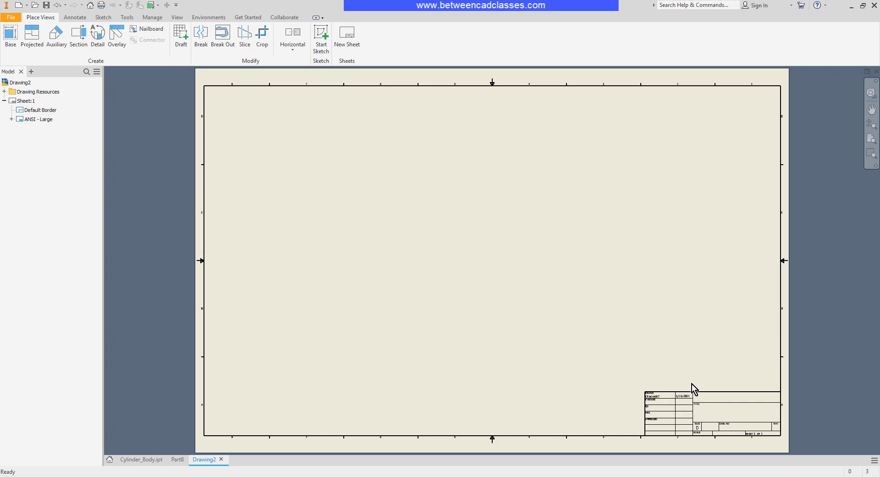
mouse_move(607, 342)
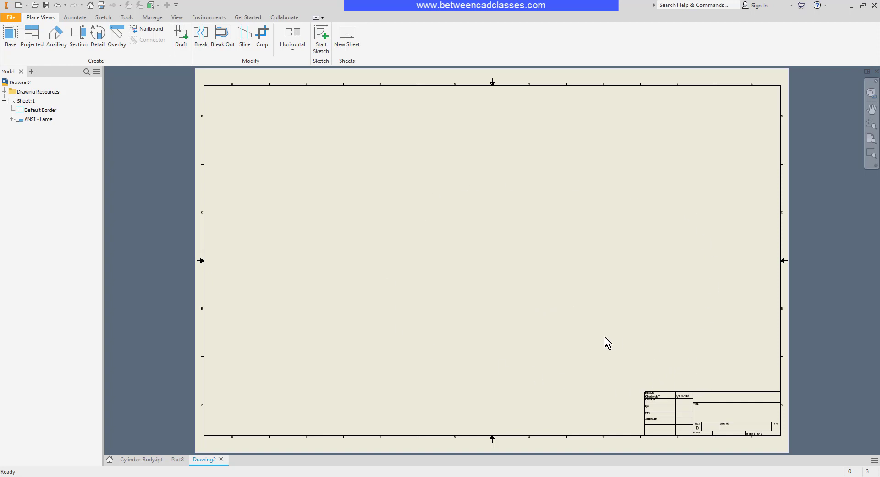
click(24, 101)
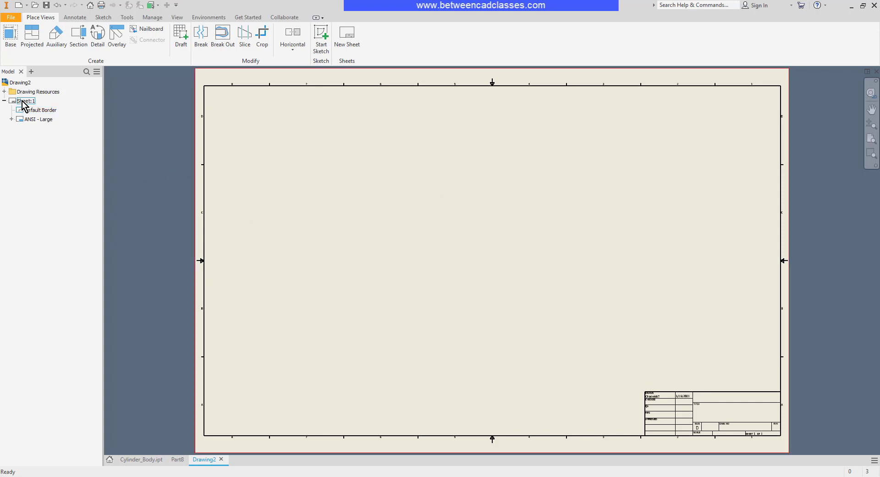
click(38, 110)
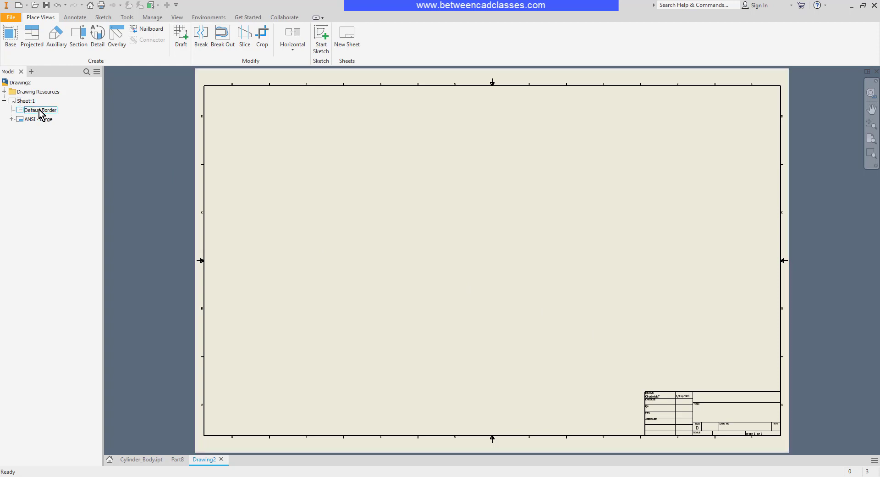
click(34, 119)
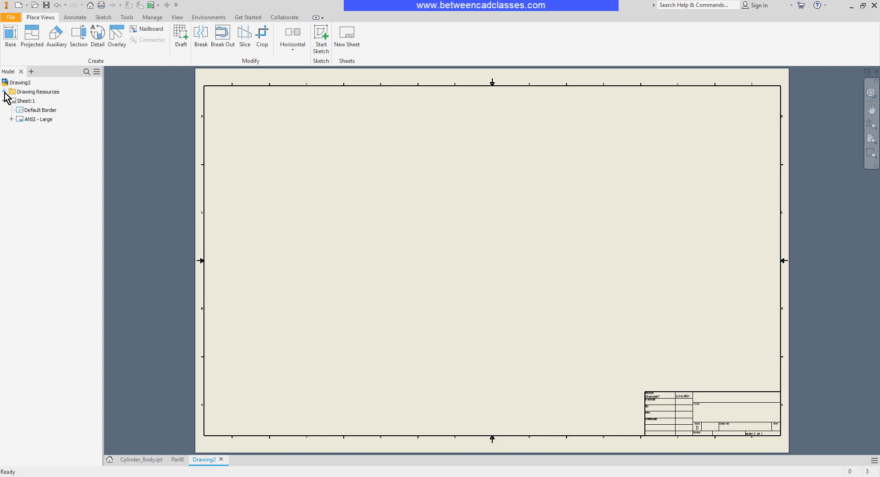
Expand Drawing Resources to list Borders and Title Blocks, including ANSI - Large and ANSI A.
click(6, 91)
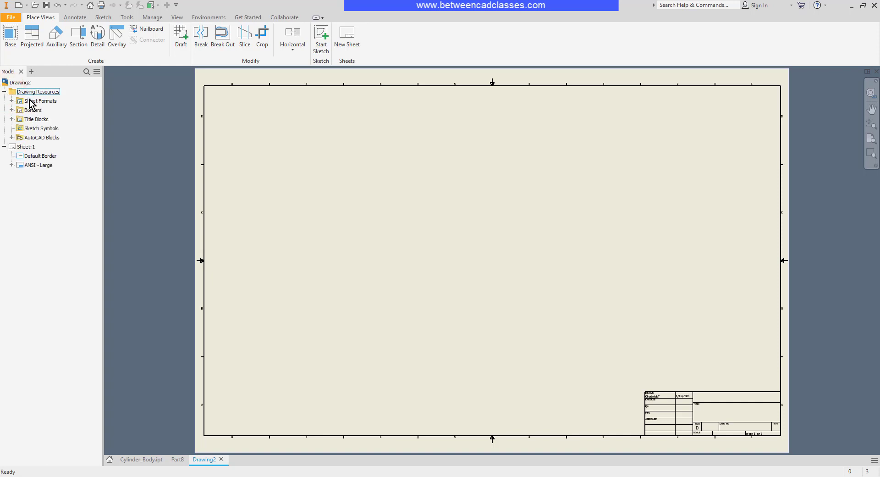
click(11, 101)
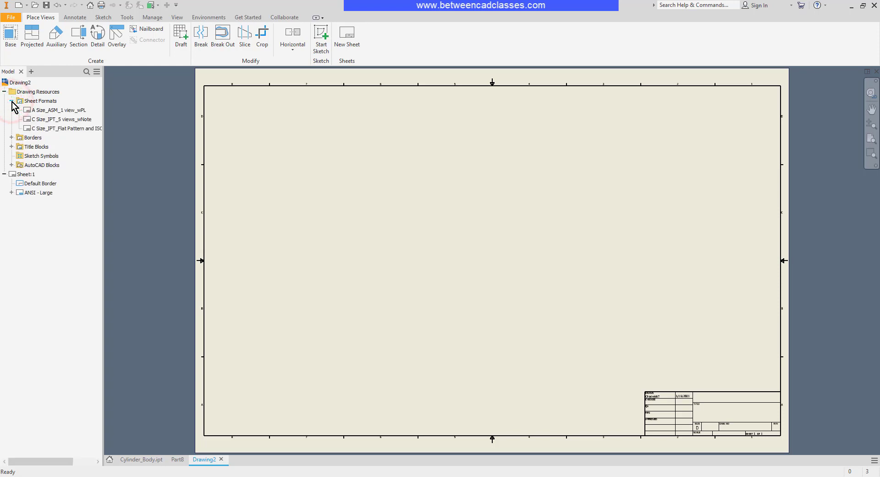
click(11, 101)
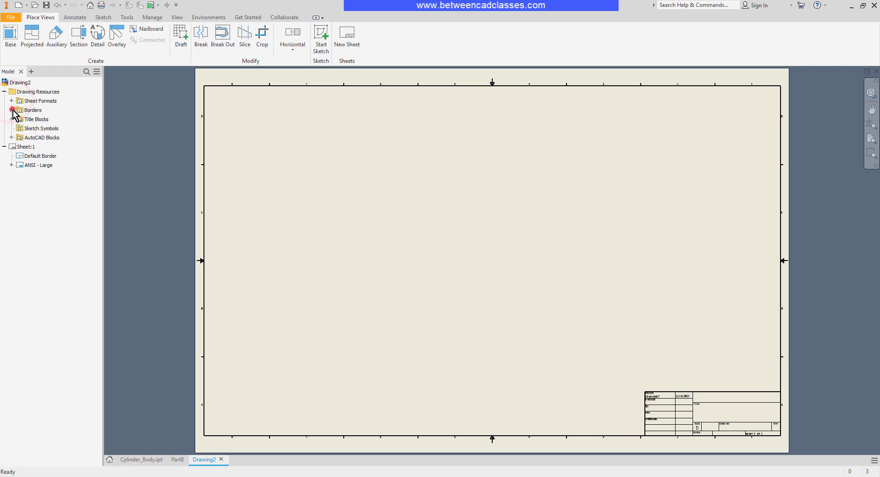
click(11, 110)
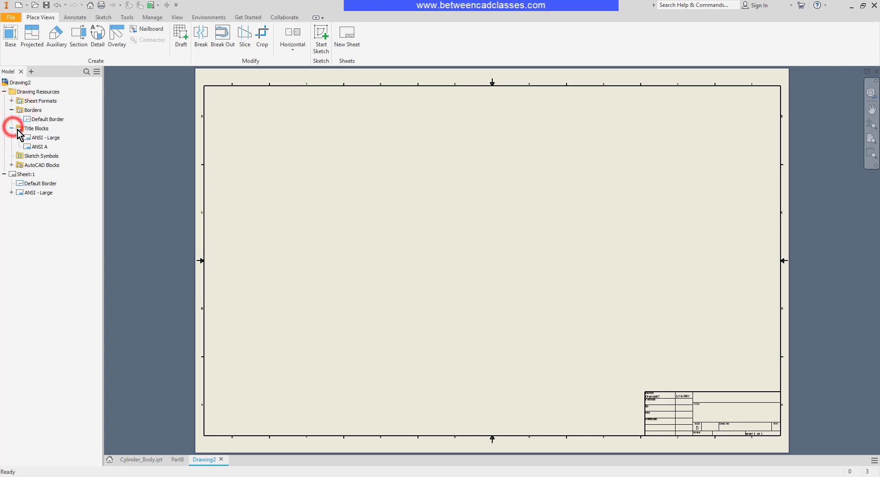
click(36, 146)
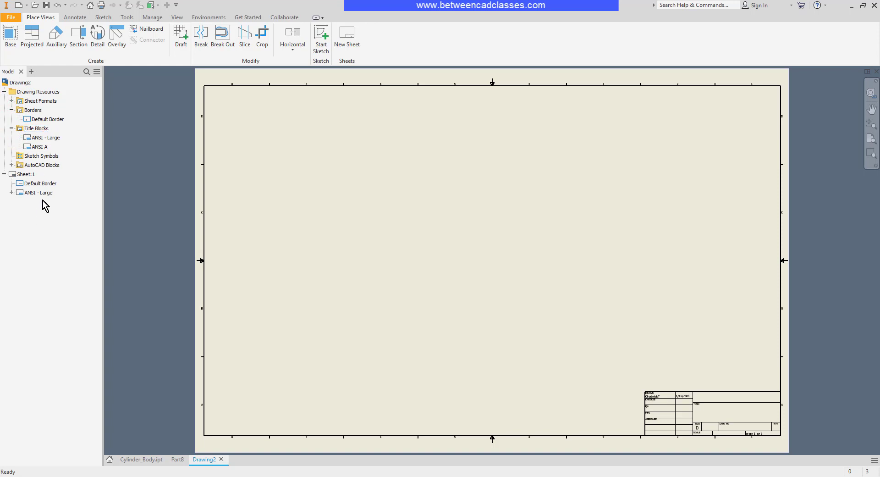
click(36, 192)
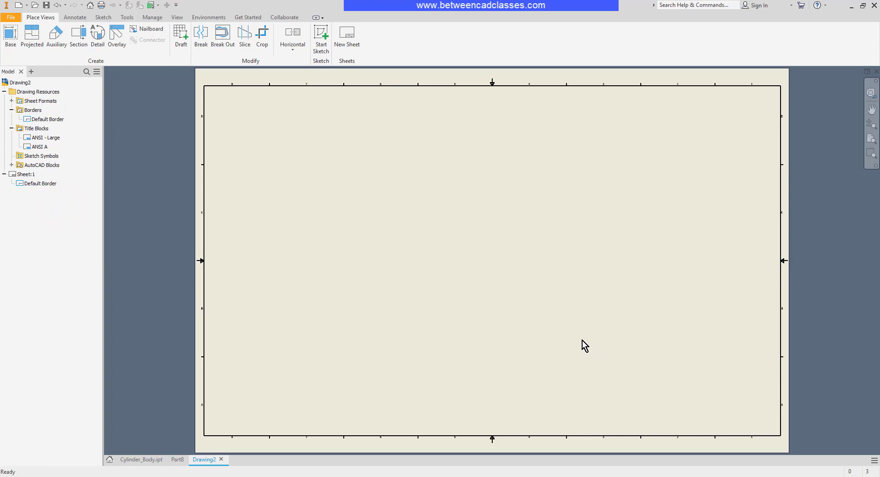
right_click(38, 183)
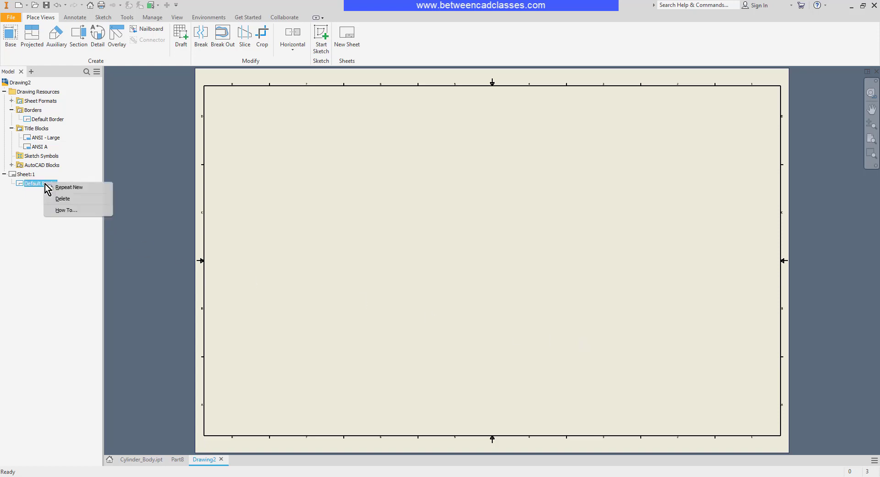
click(62, 199)
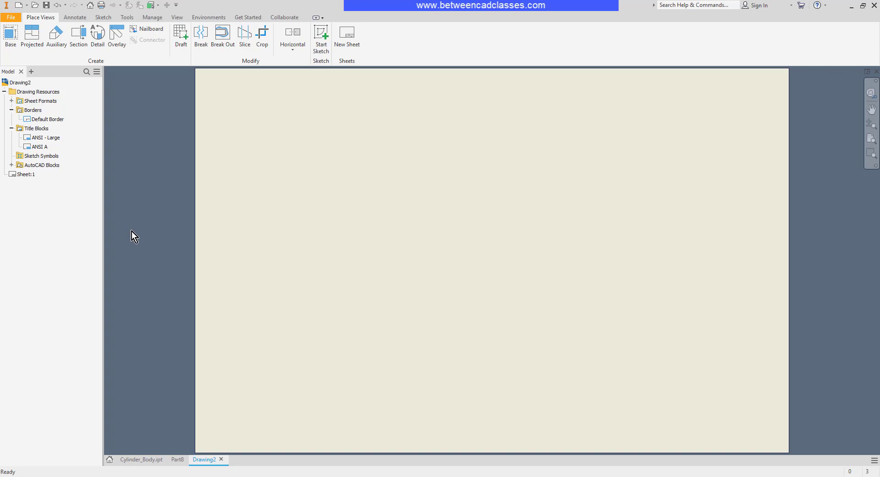
click(46, 119)
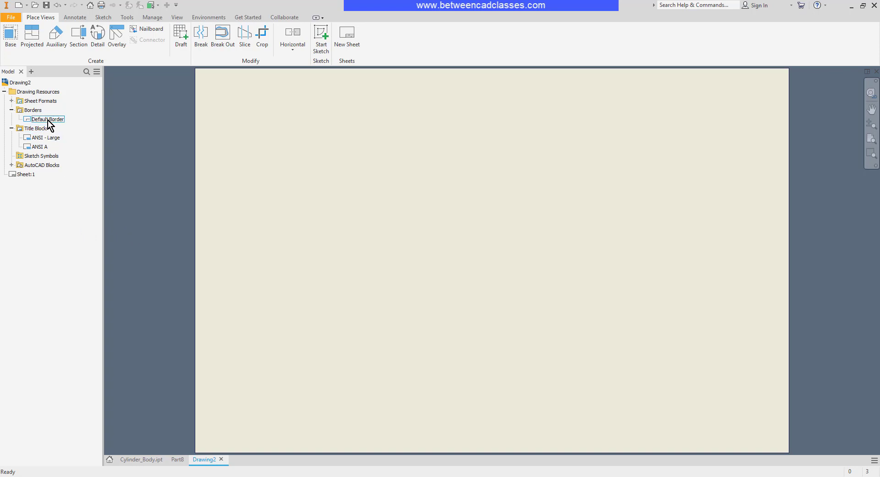
click(44, 119)
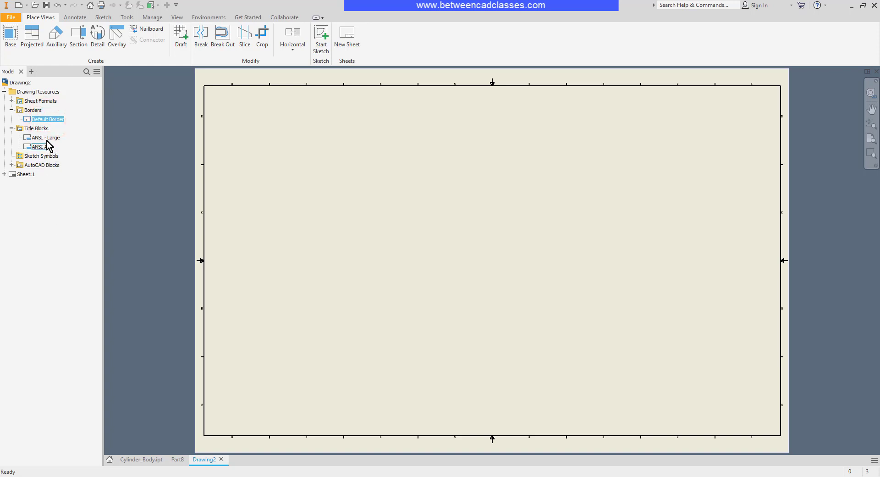
double_click(44, 138)
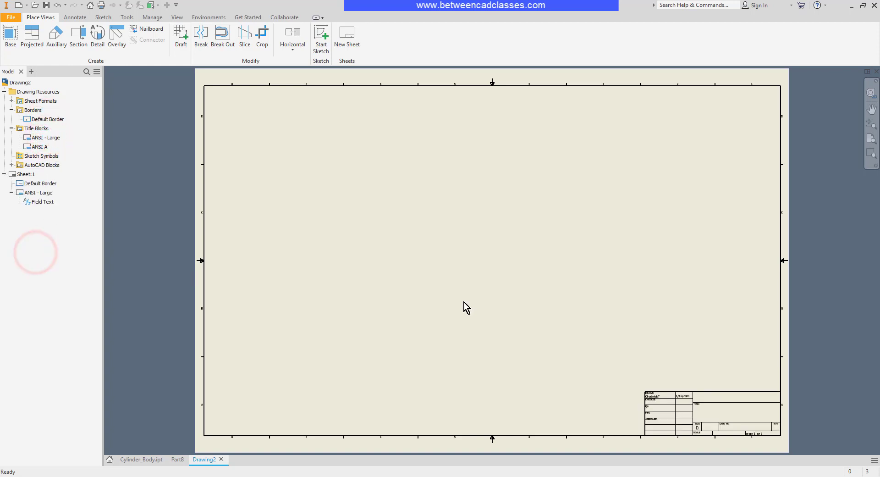
mouse_move(743, 429)
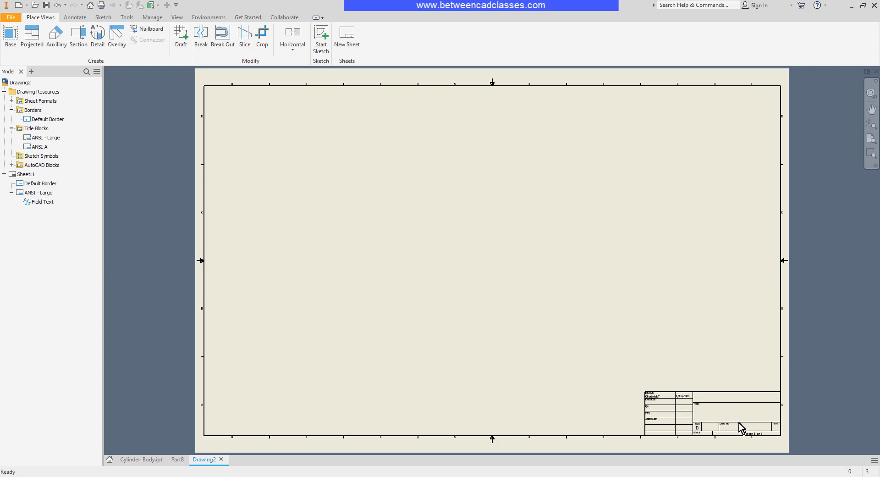
mouse_move(733, 420)
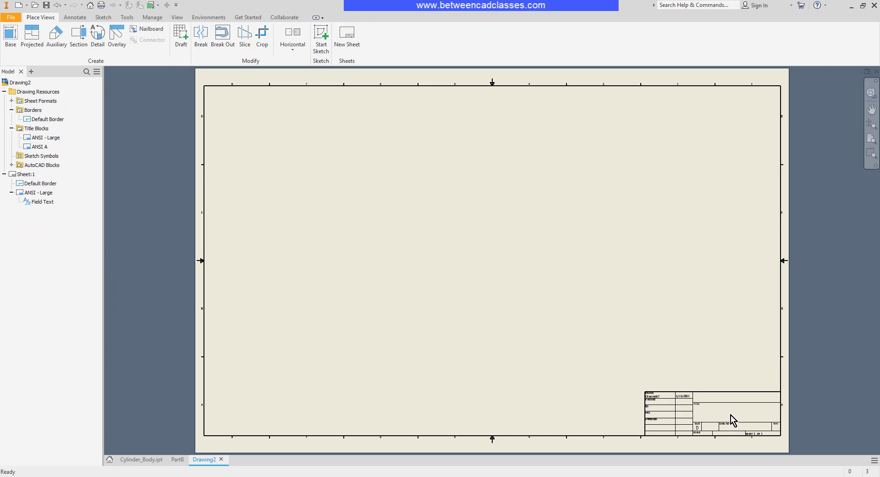
Review the drawing's iProperties Project and Status tabs, then close them unchanged.
right_click(18, 82)
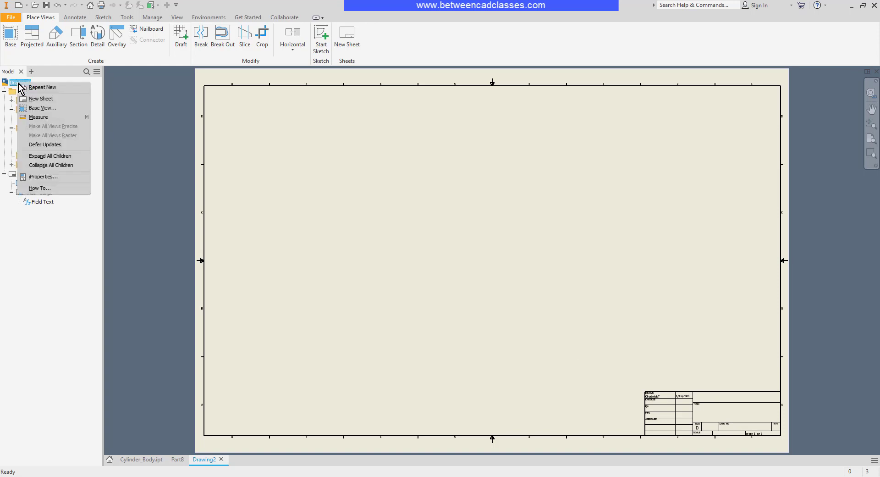
mouse_move(60, 182)
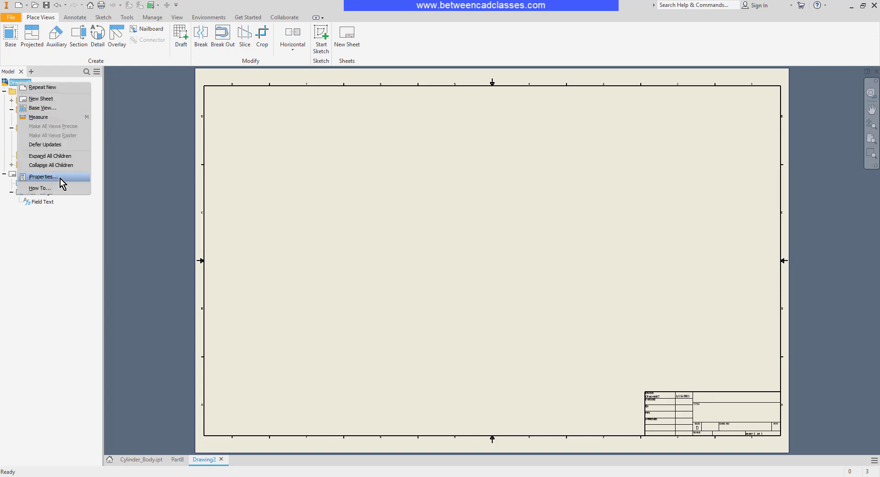
click(42, 177)
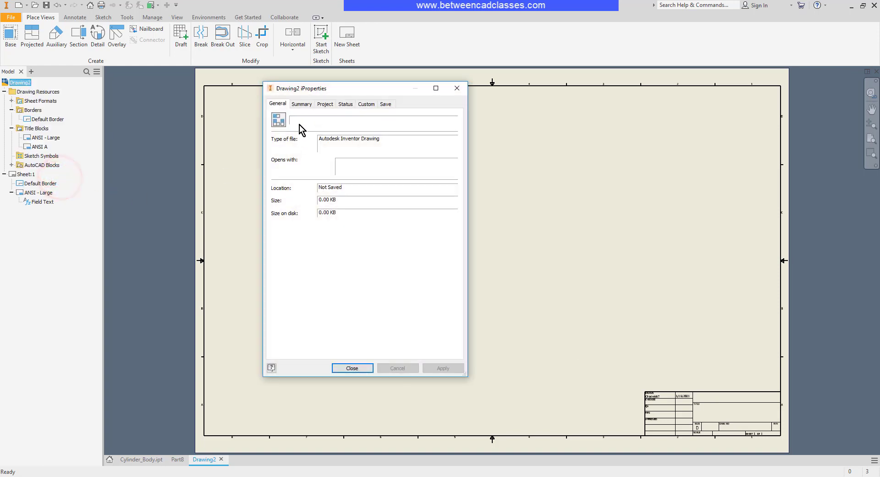
click(324, 104)
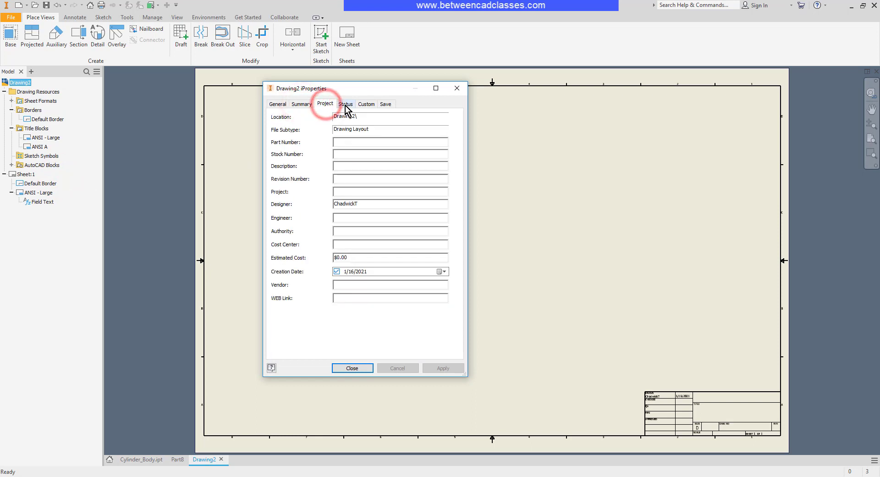
click(345, 104)
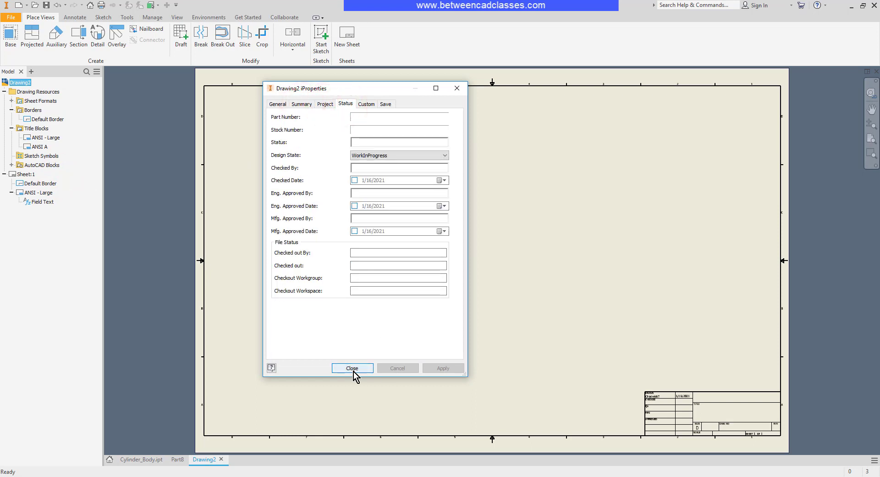
click(352, 368)
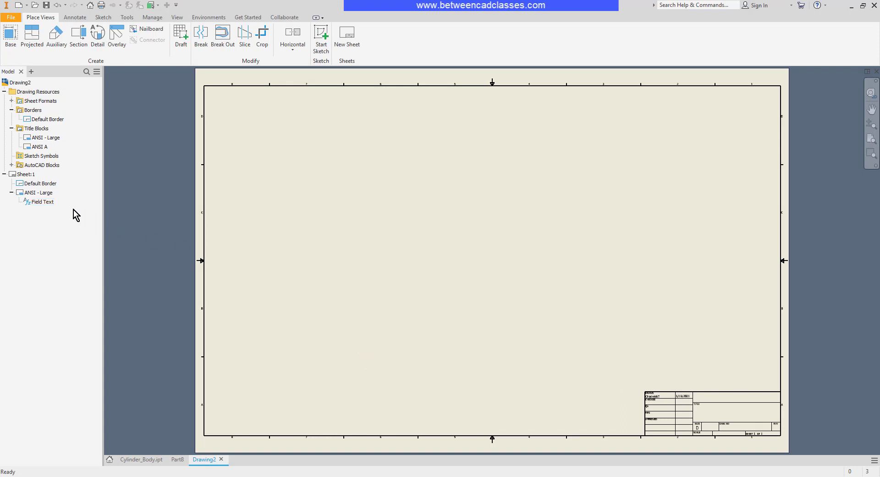
click(42, 202)
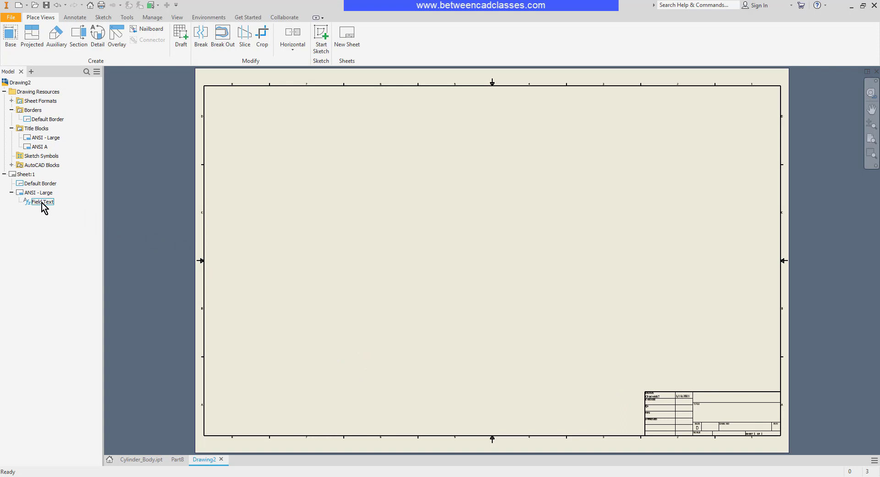
double_click(42, 202)
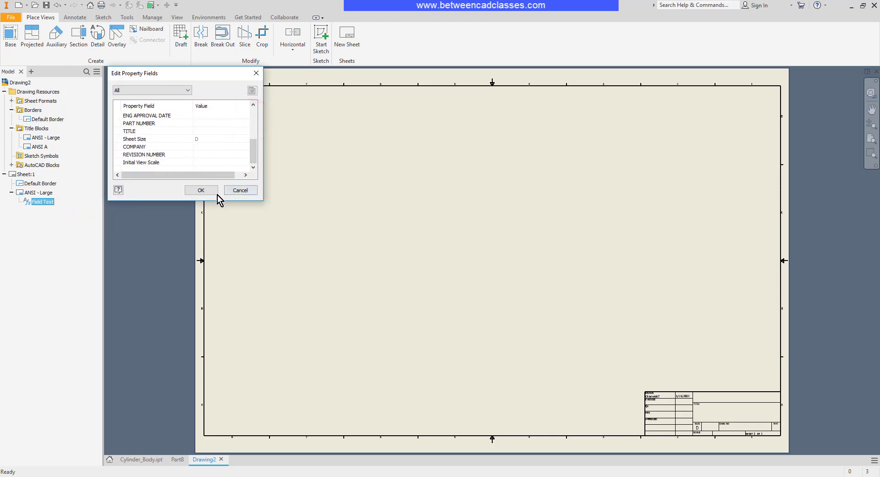
click(200, 189)
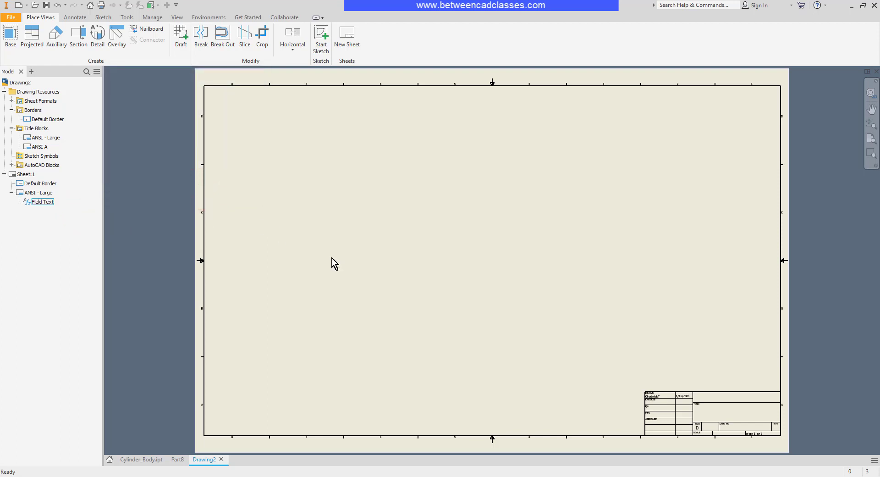
Edit Sheet:1 and change its size from D to A.
click(24, 174)
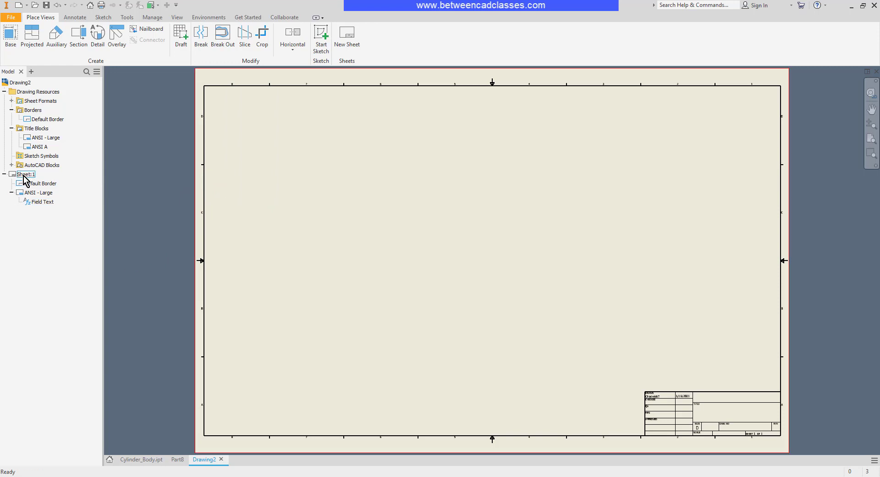
right_click(26, 175)
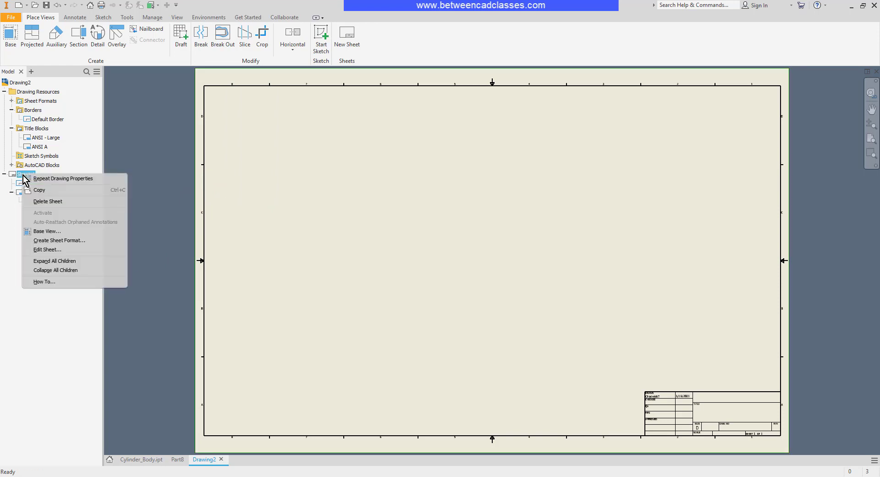
click(47, 249)
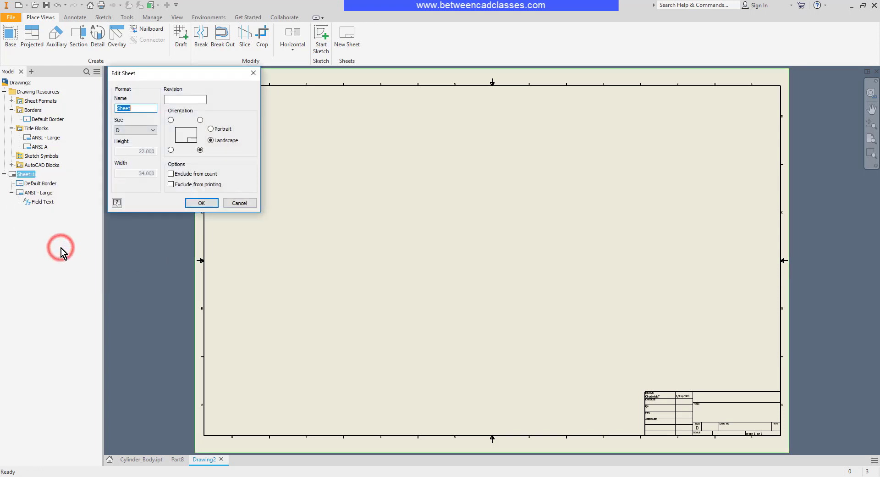
click(154, 130)
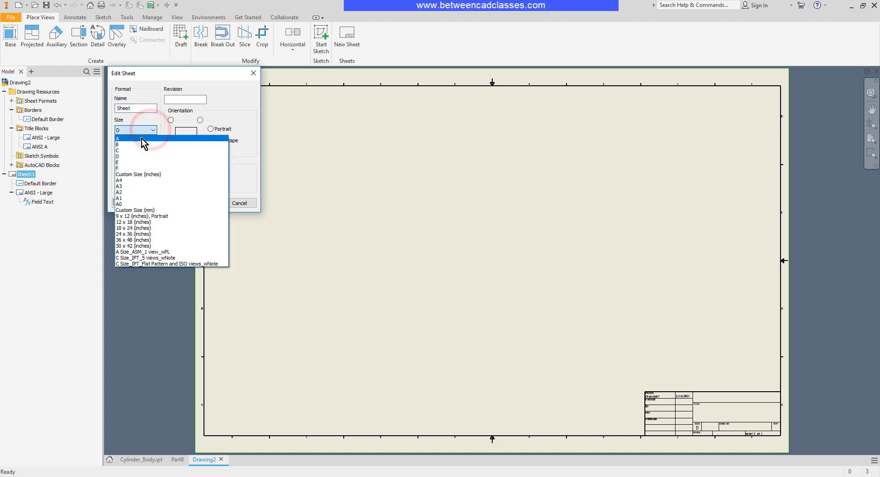
click(128, 138)
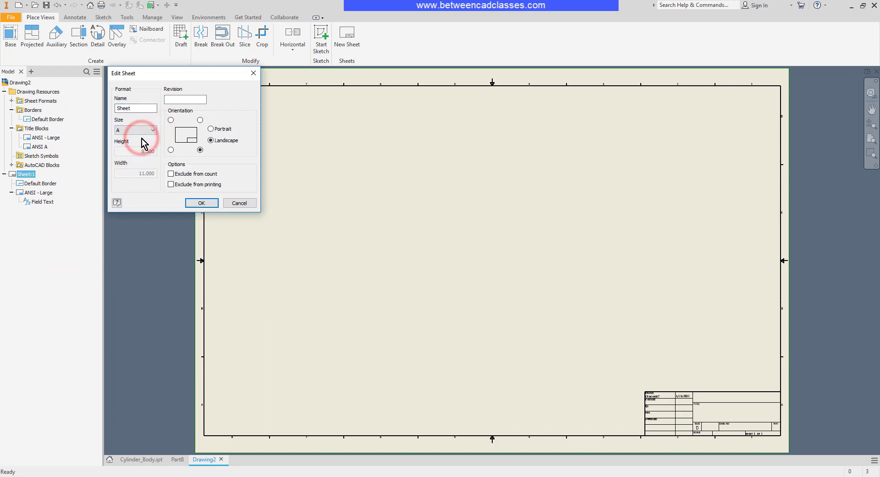
click(201, 202)
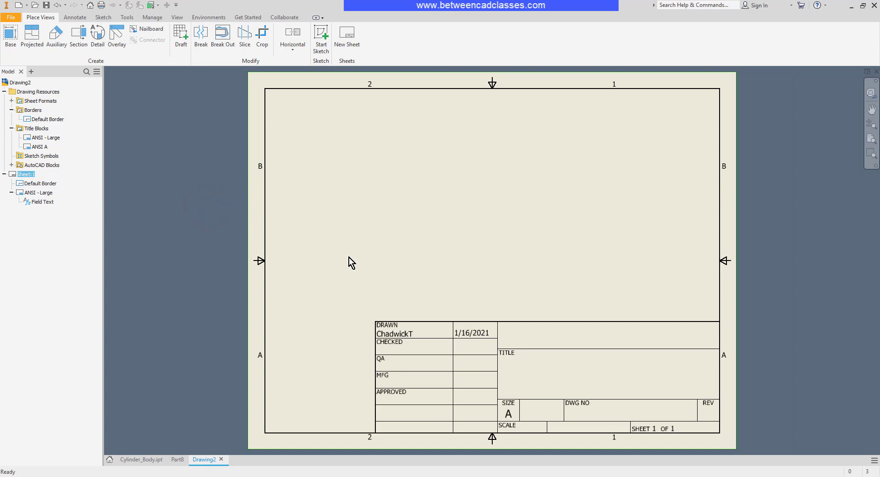
mouse_move(408, 267)
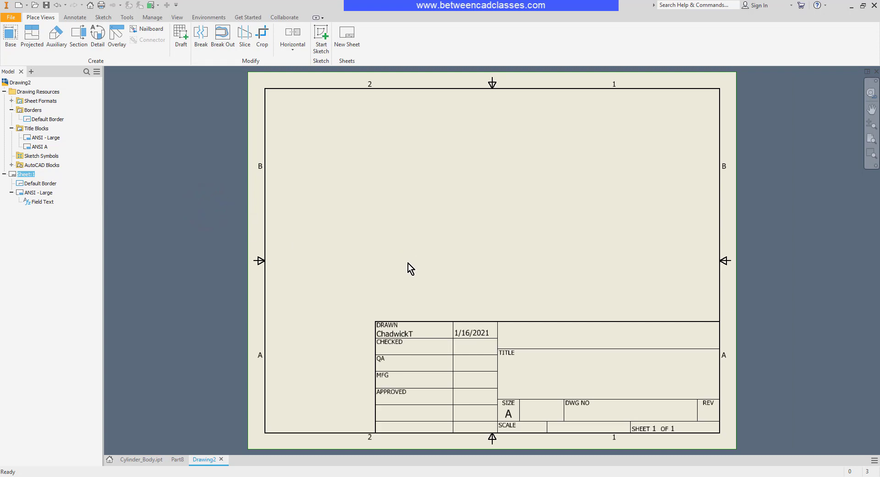
mouse_move(50, 205)
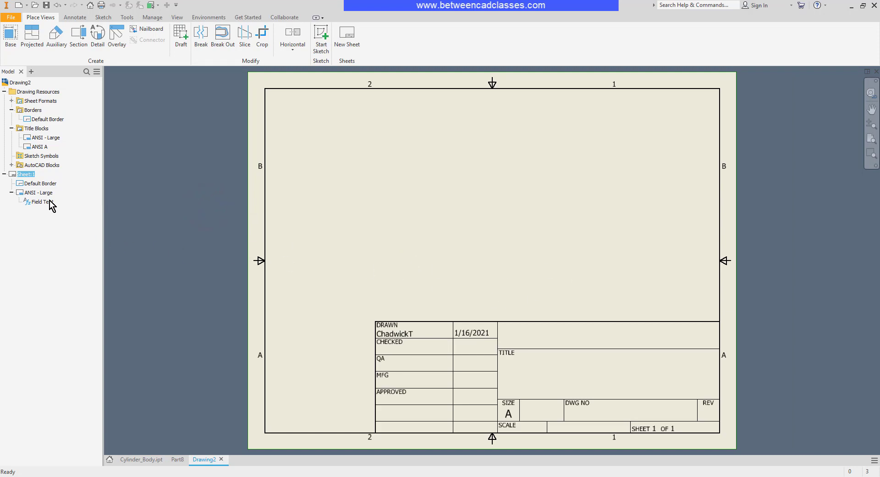
Delete the ANSI - Large title block and insert ANSI A on the sheet.
right_click(35, 192)
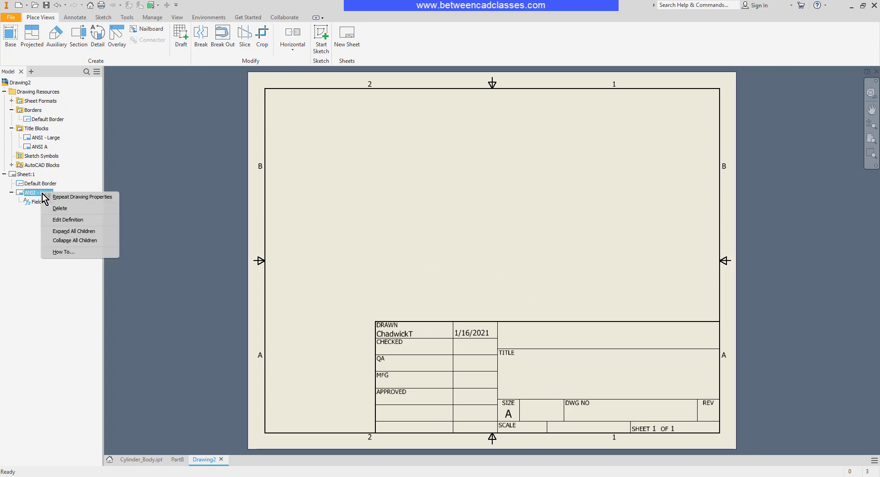
click(61, 208)
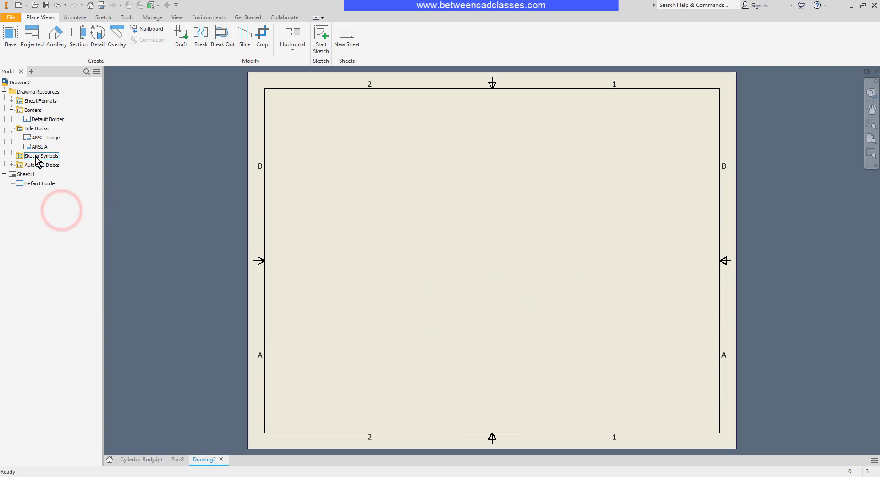
double_click(39, 146)
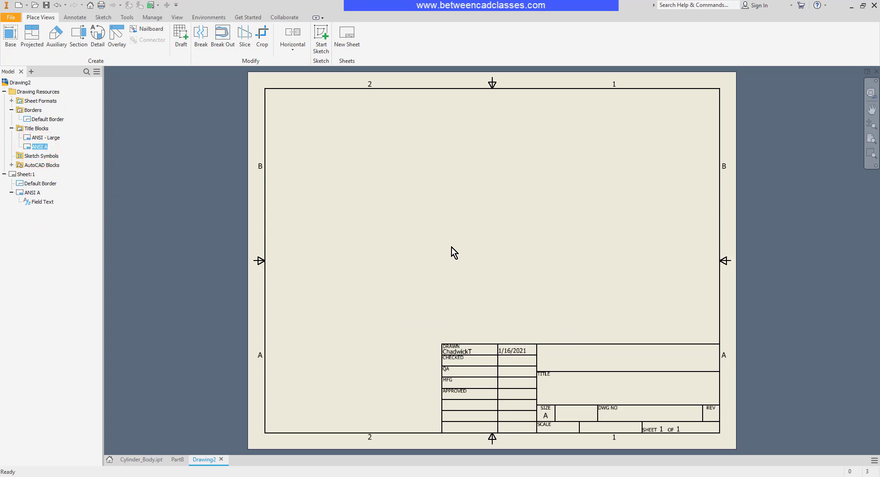
Edit Sheet:1 to portrait orientation with the title block at lower-left.
right_click(24, 174)
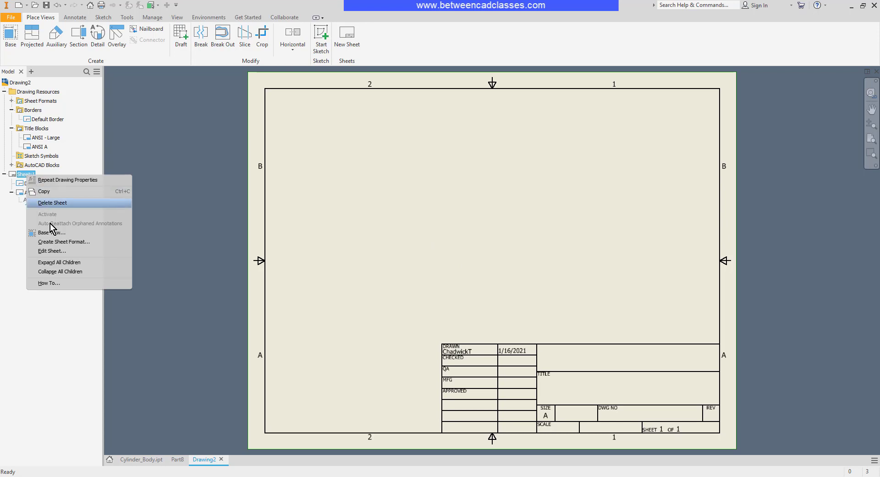
click(52, 251)
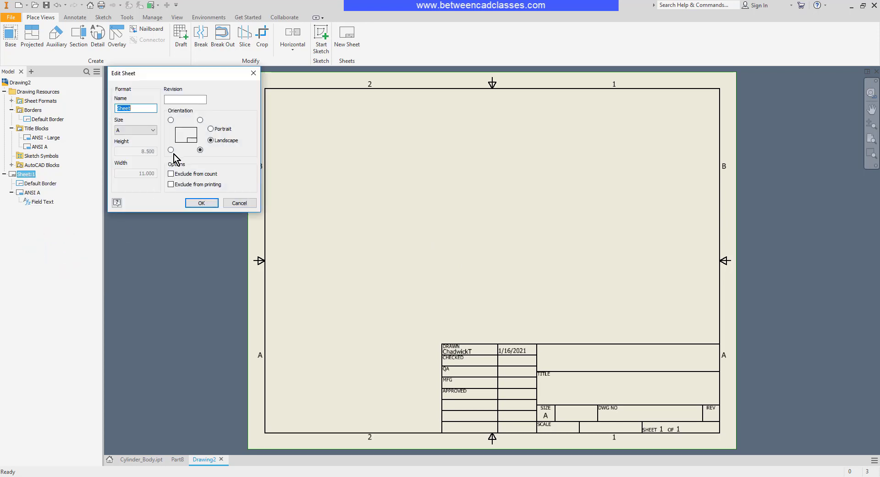
click(171, 150)
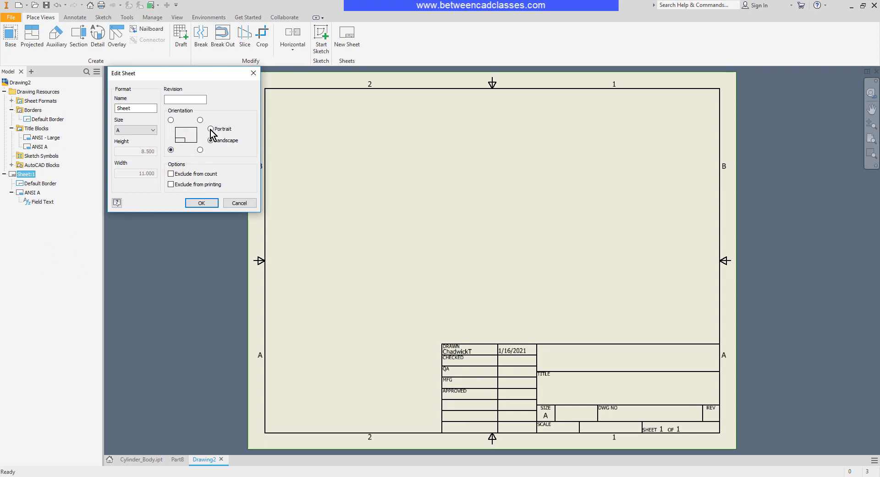
click(209, 129)
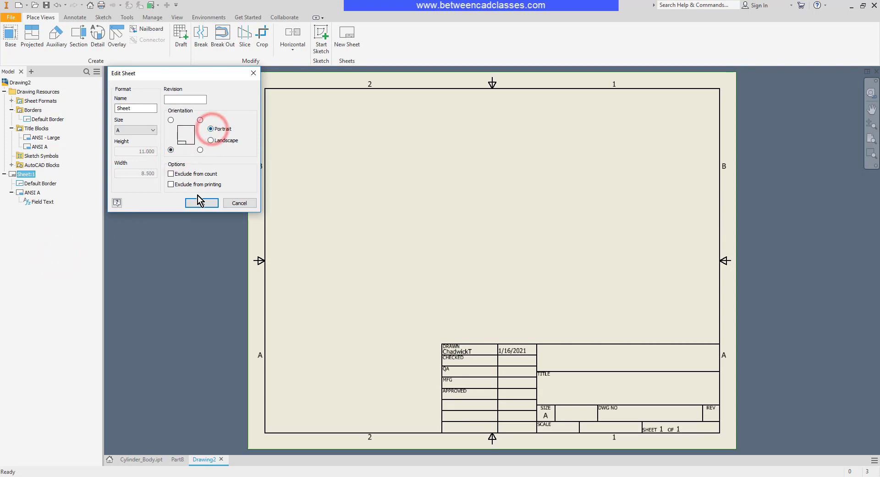
click(201, 203)
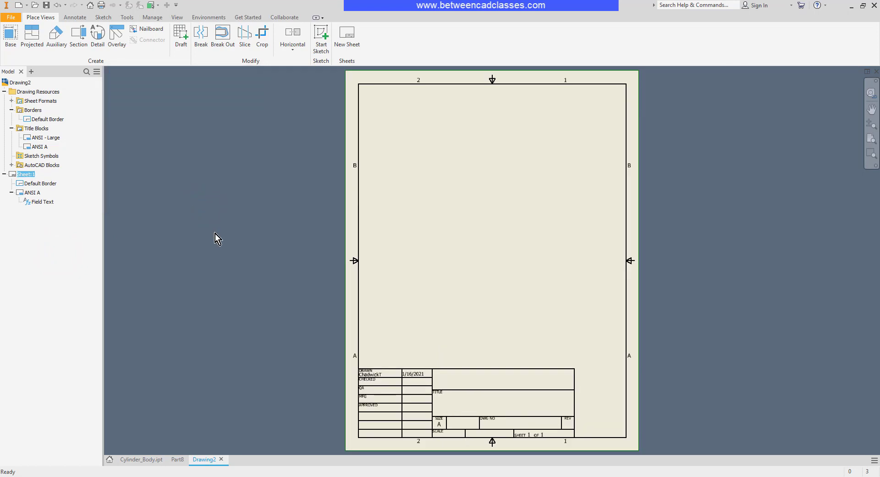
mouse_move(259, 169)
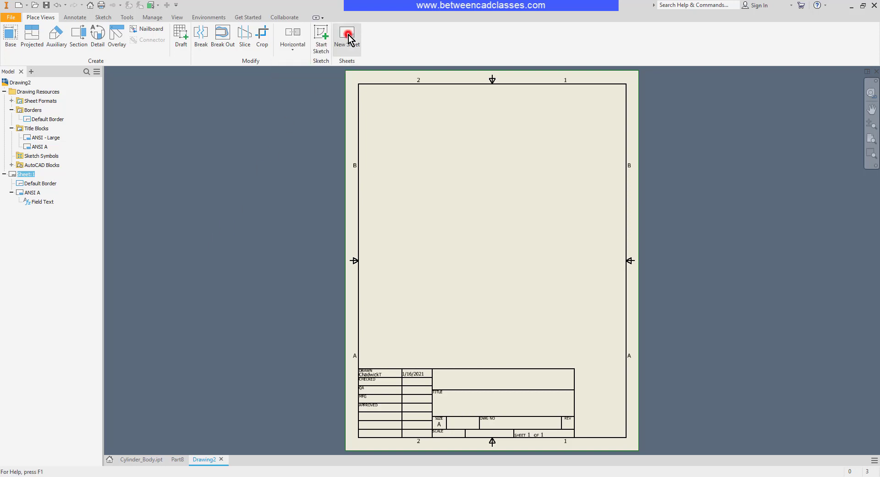
Add Sheet:2 and Sheet:3 to the drawing, then activate Sheet:2.
click(346, 35)
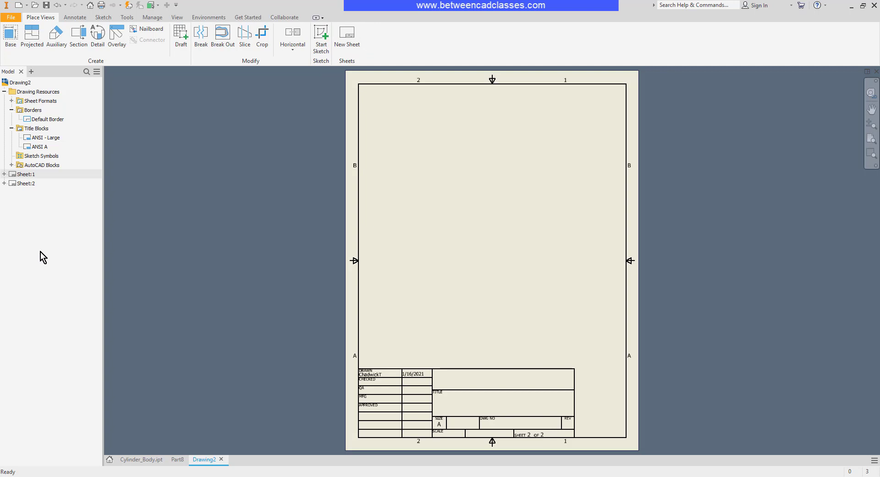
mouse_move(484, 209)
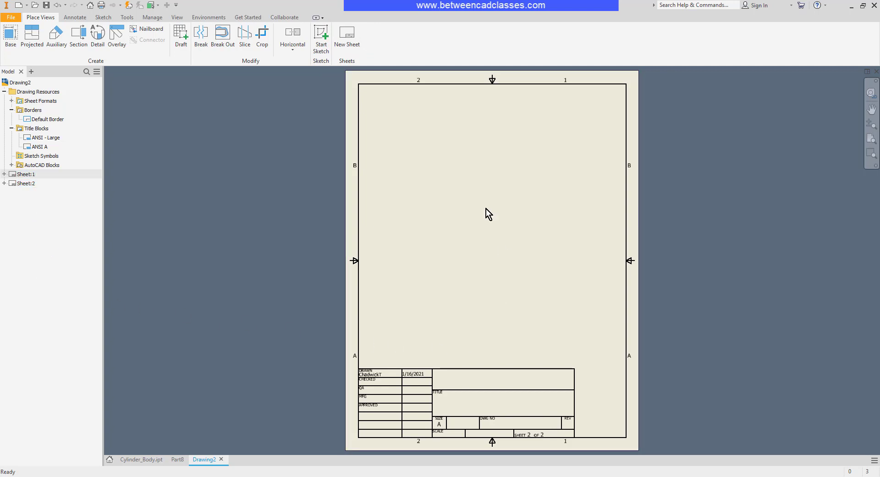
mouse_move(222, 335)
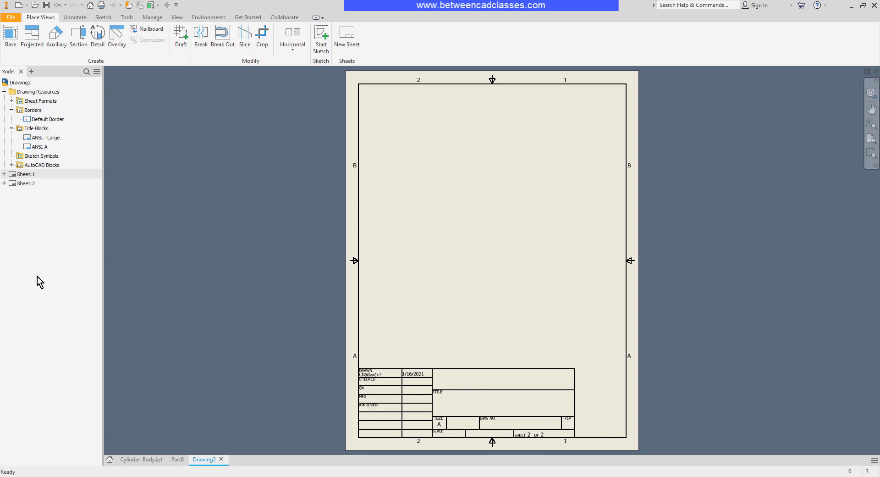
mouse_move(51, 230)
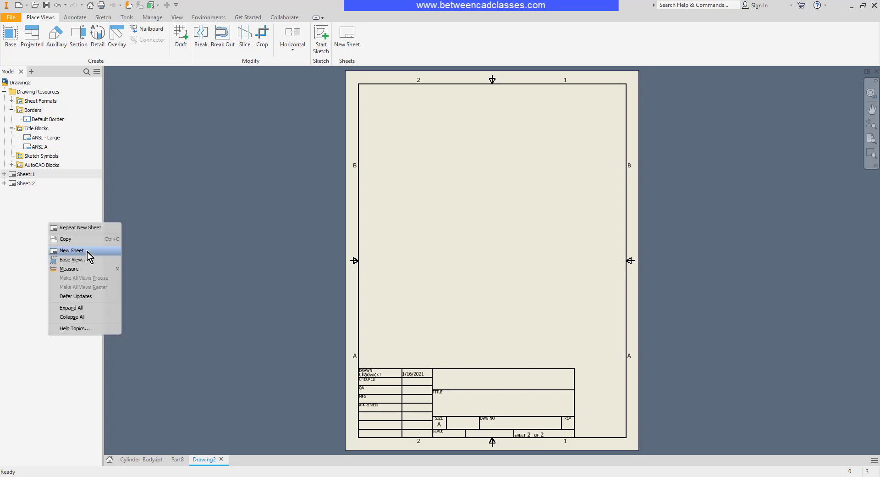
click(71, 250)
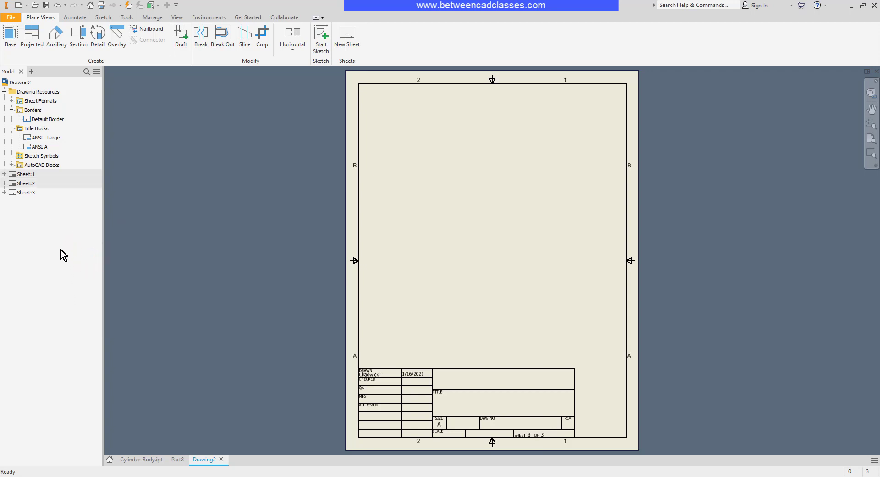
click(23, 192)
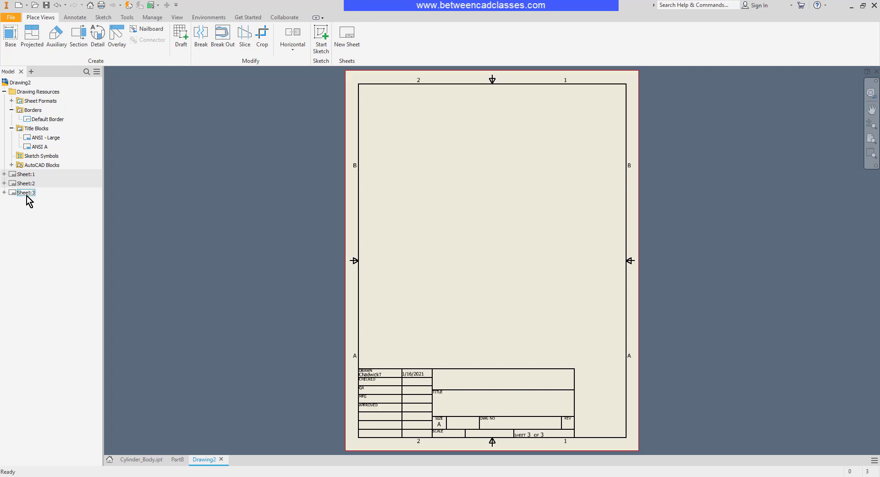
double_click(25, 183)
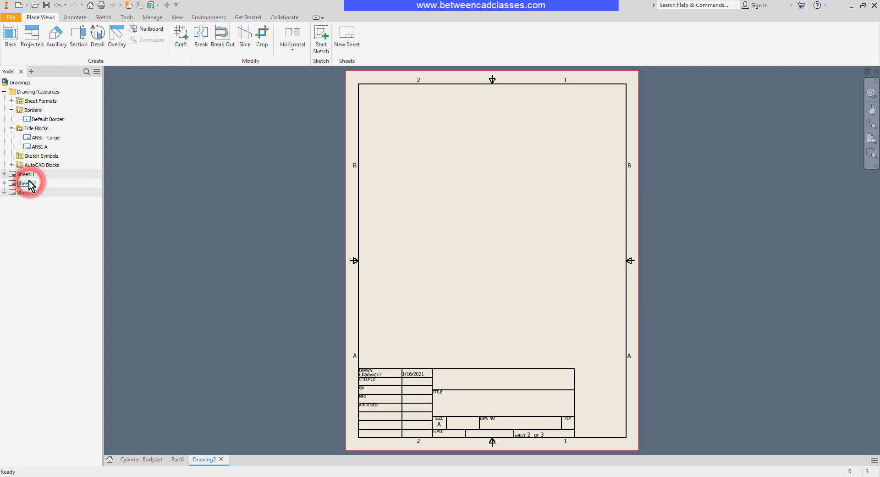